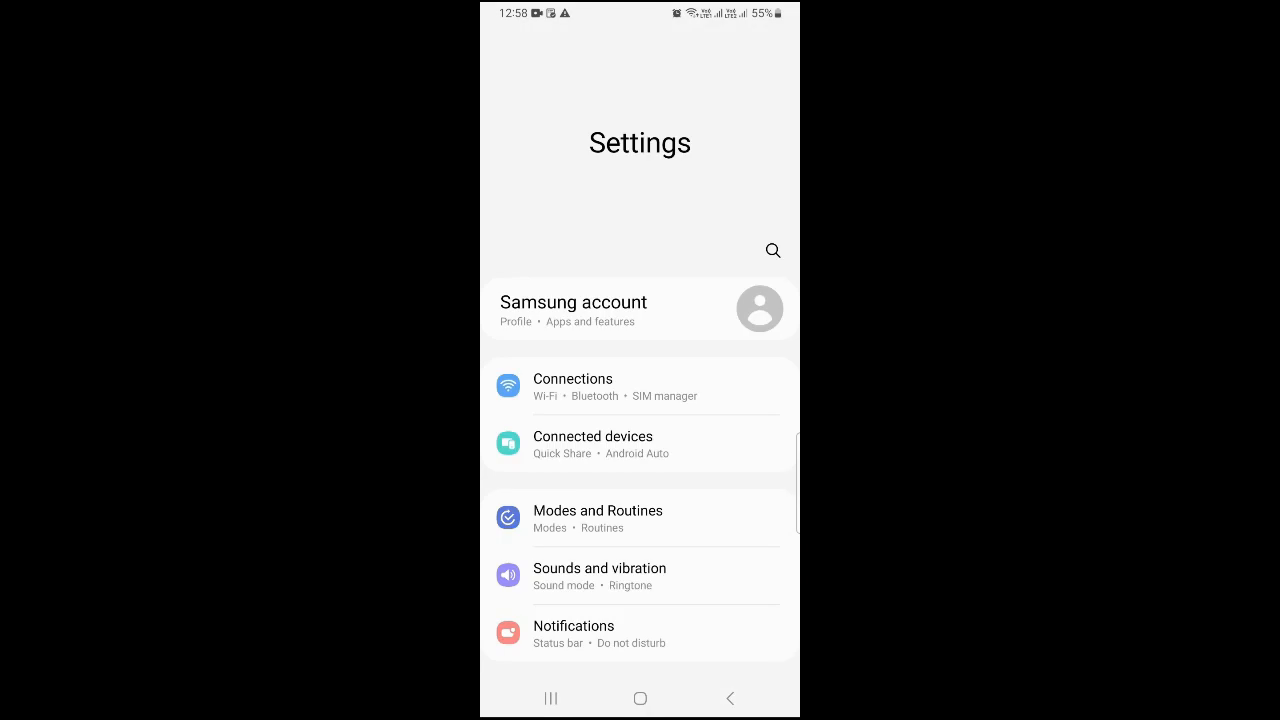
Step: Open the Apps list and search 'zoo' so only Zoom remains
scroll(down, 3)
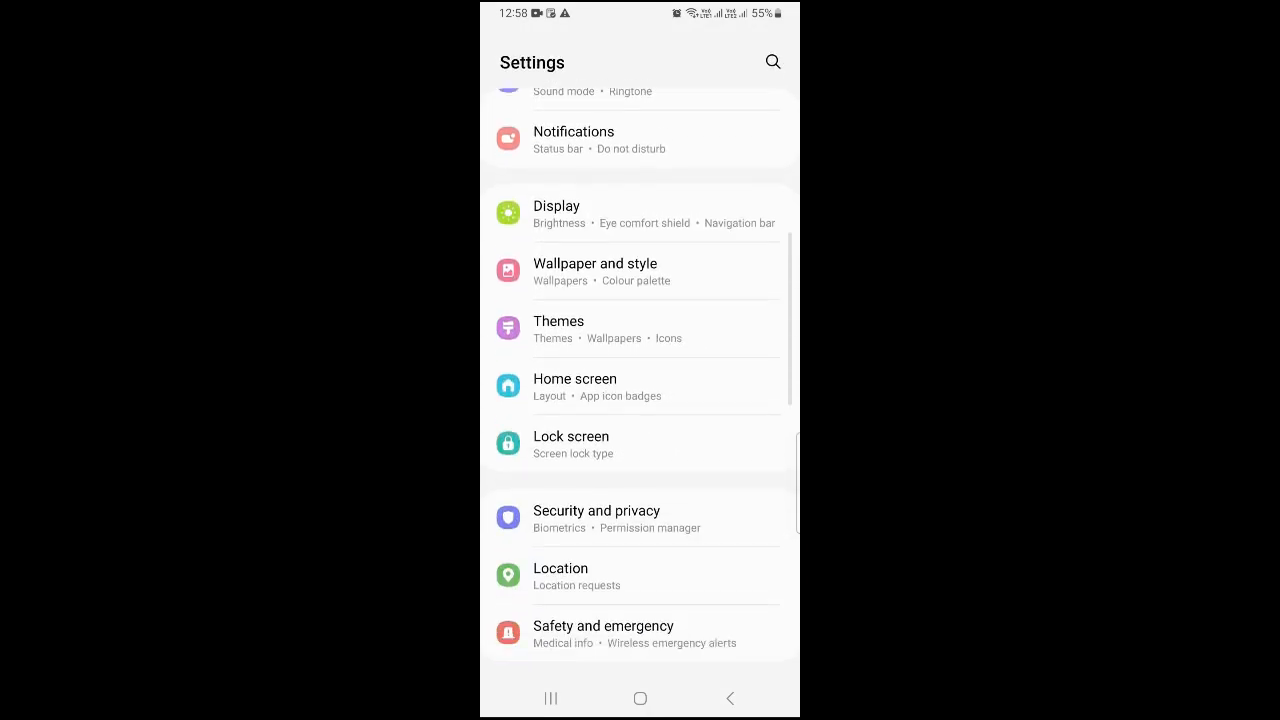
scroll(down, 3)
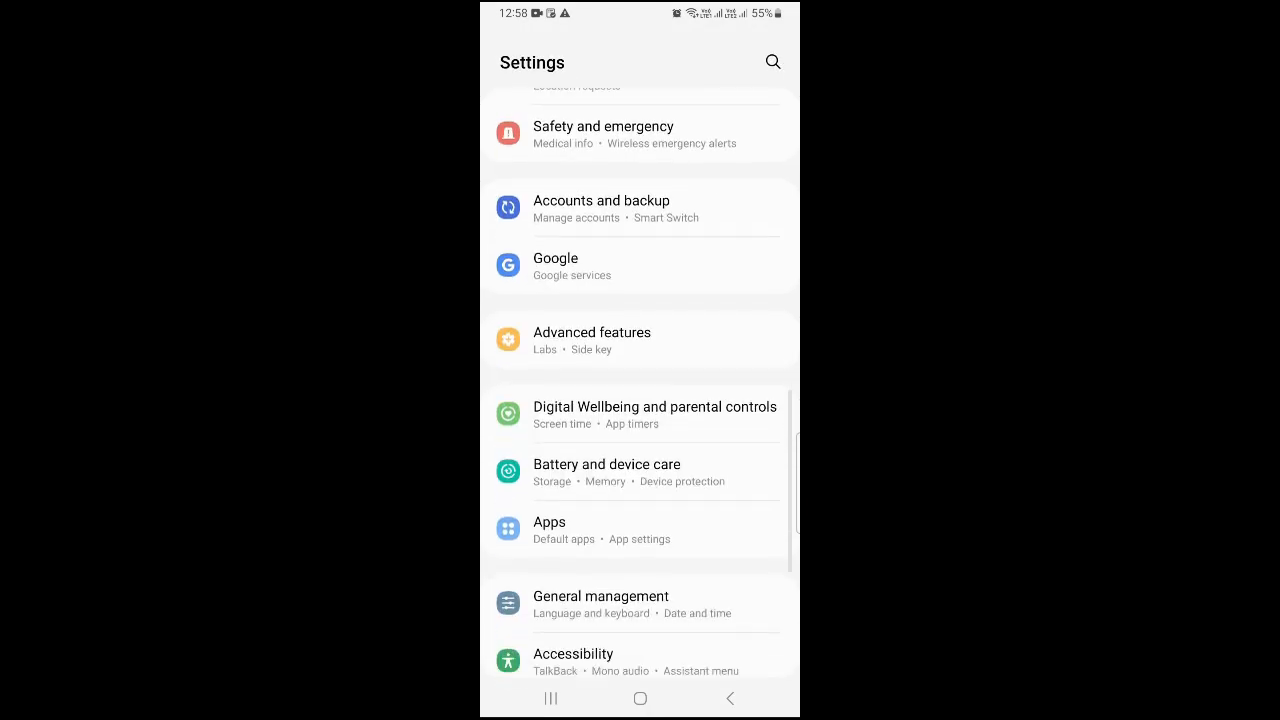
click(549, 522)
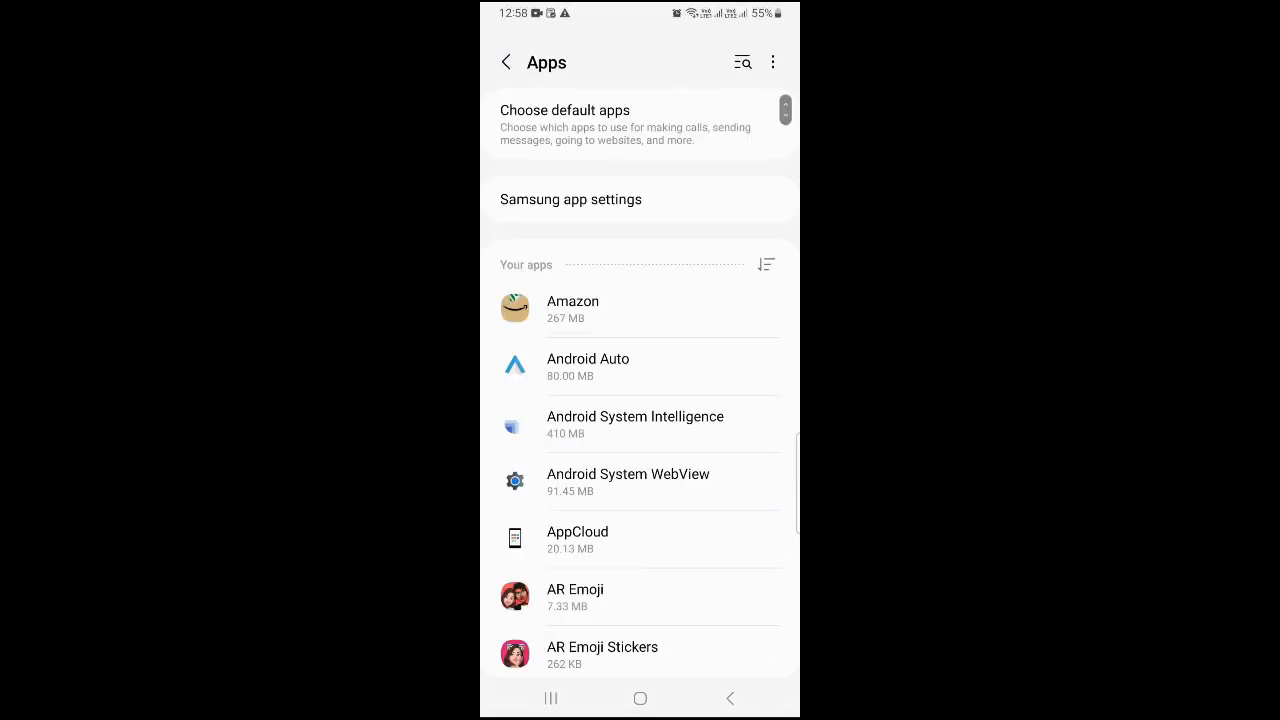
text(z)
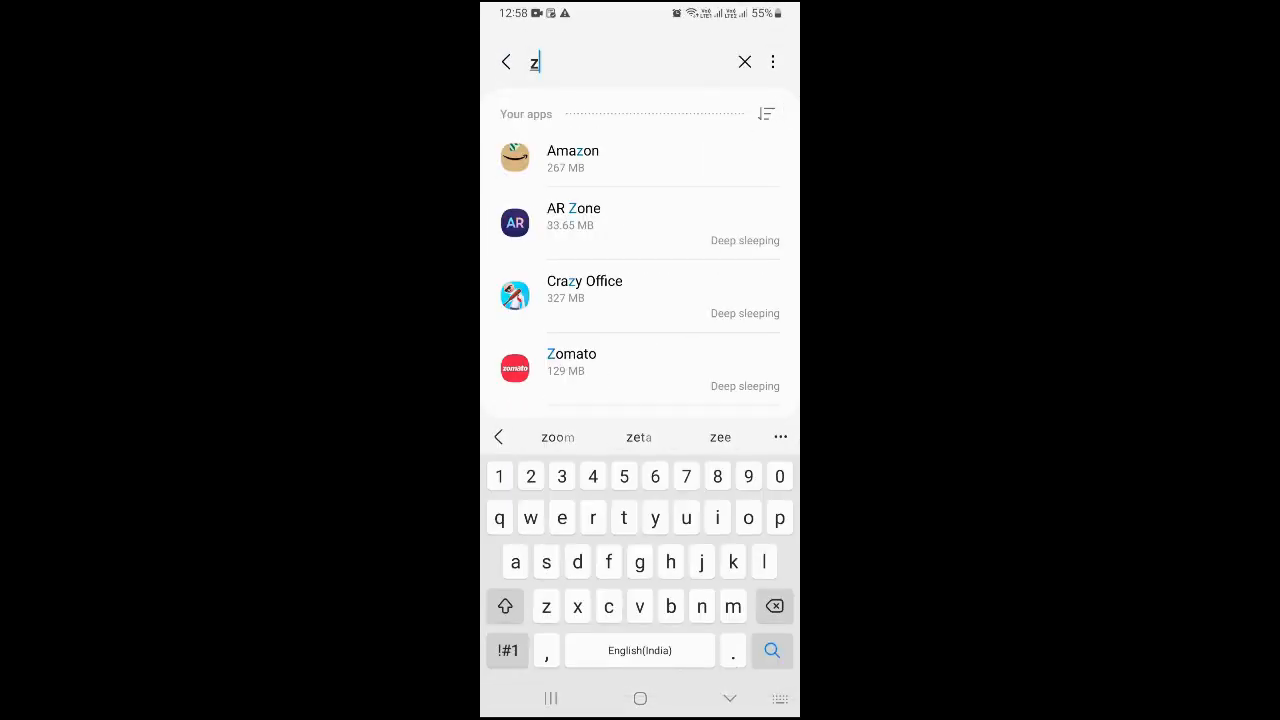
text(oo)
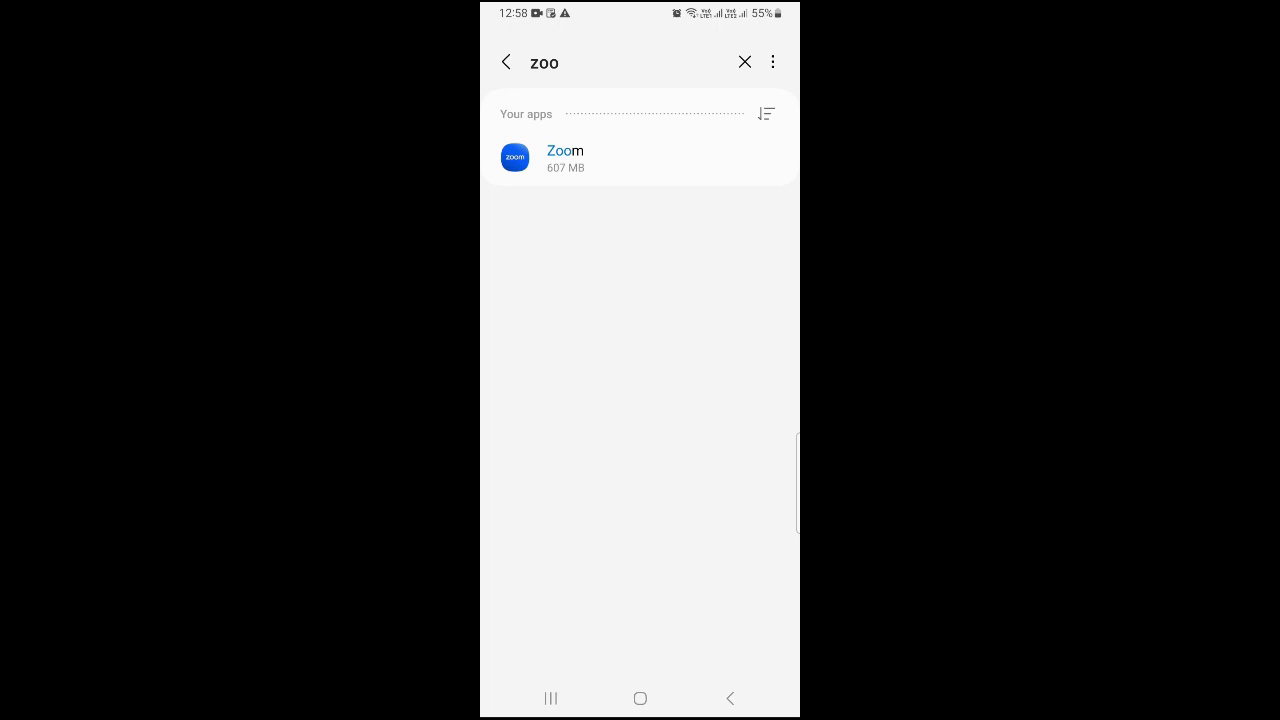
Step: Open Zoom's App info page and force stop the app
click(565, 157)
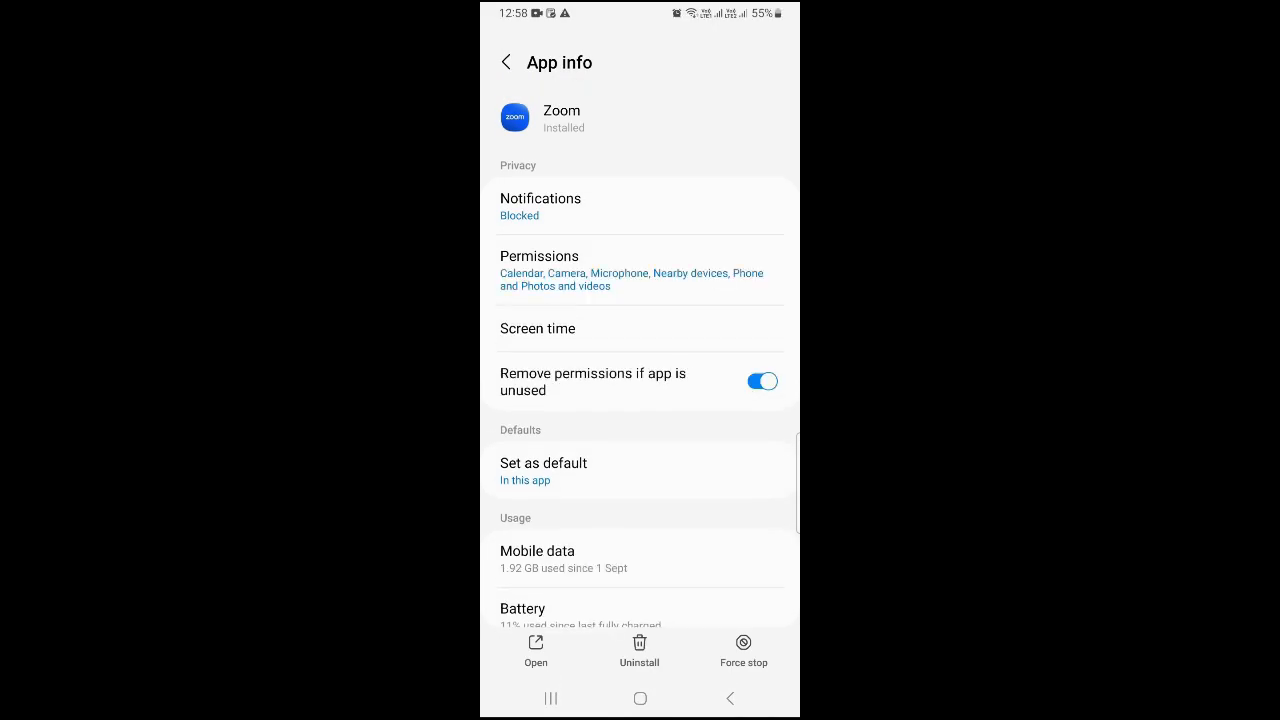
click(743, 645)
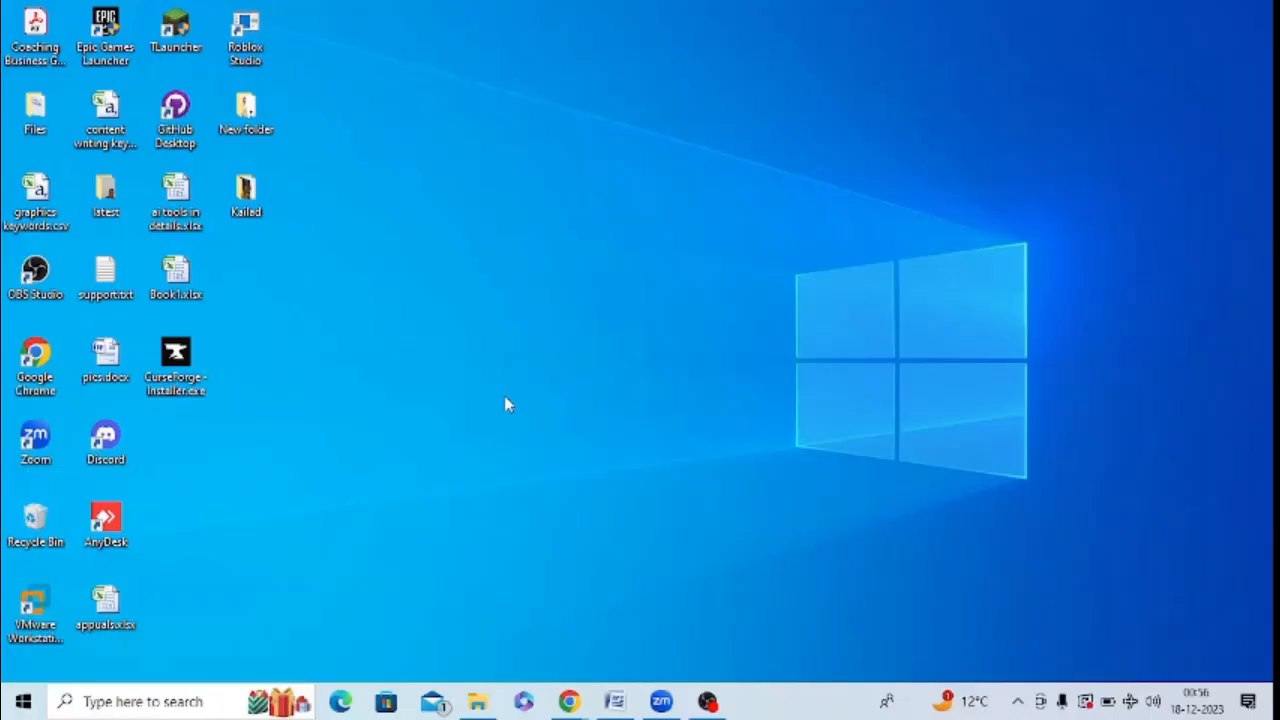
click(35, 442)
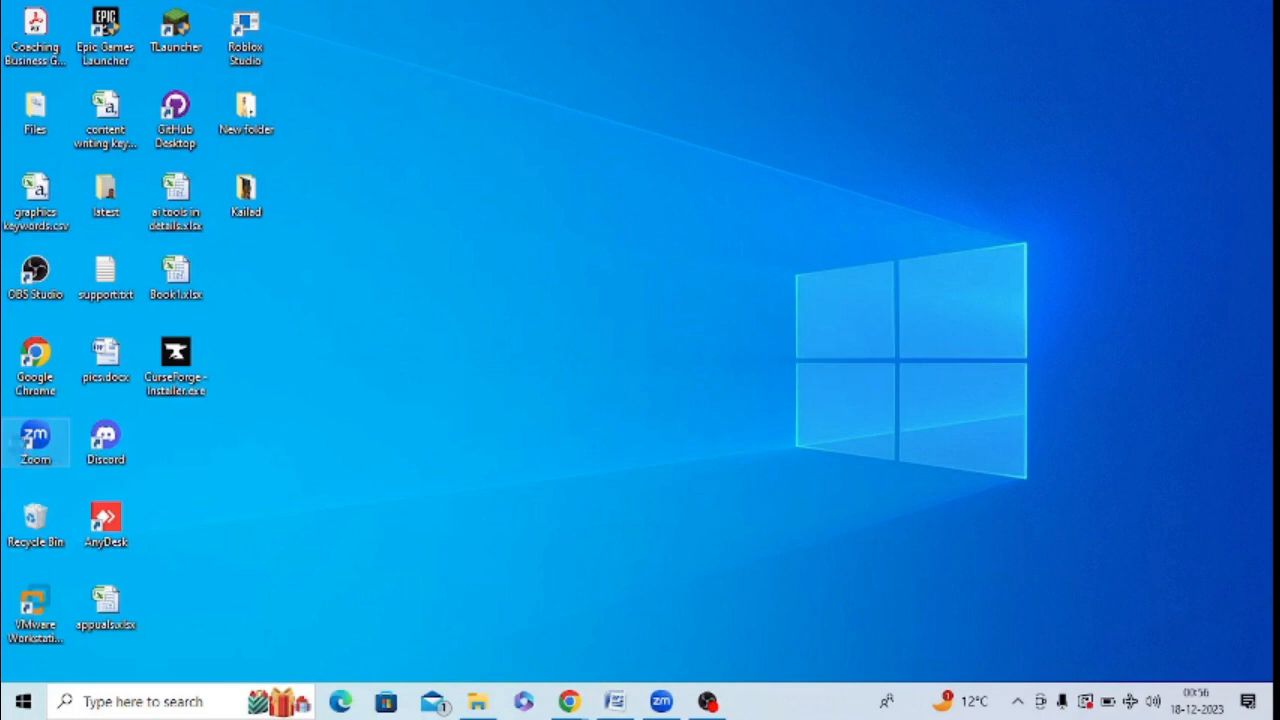
Step: Run the Zoom desktop shortcut as administrator
right_click(33, 437)
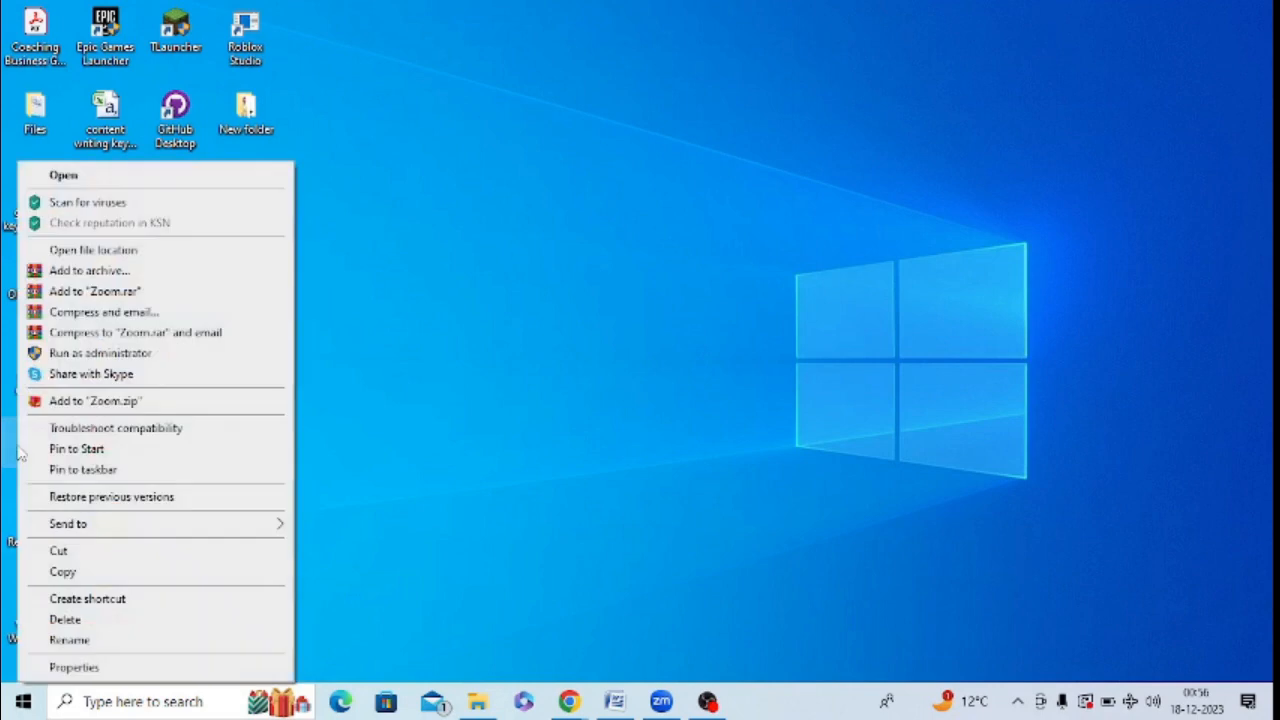
mouse_move(168, 340)
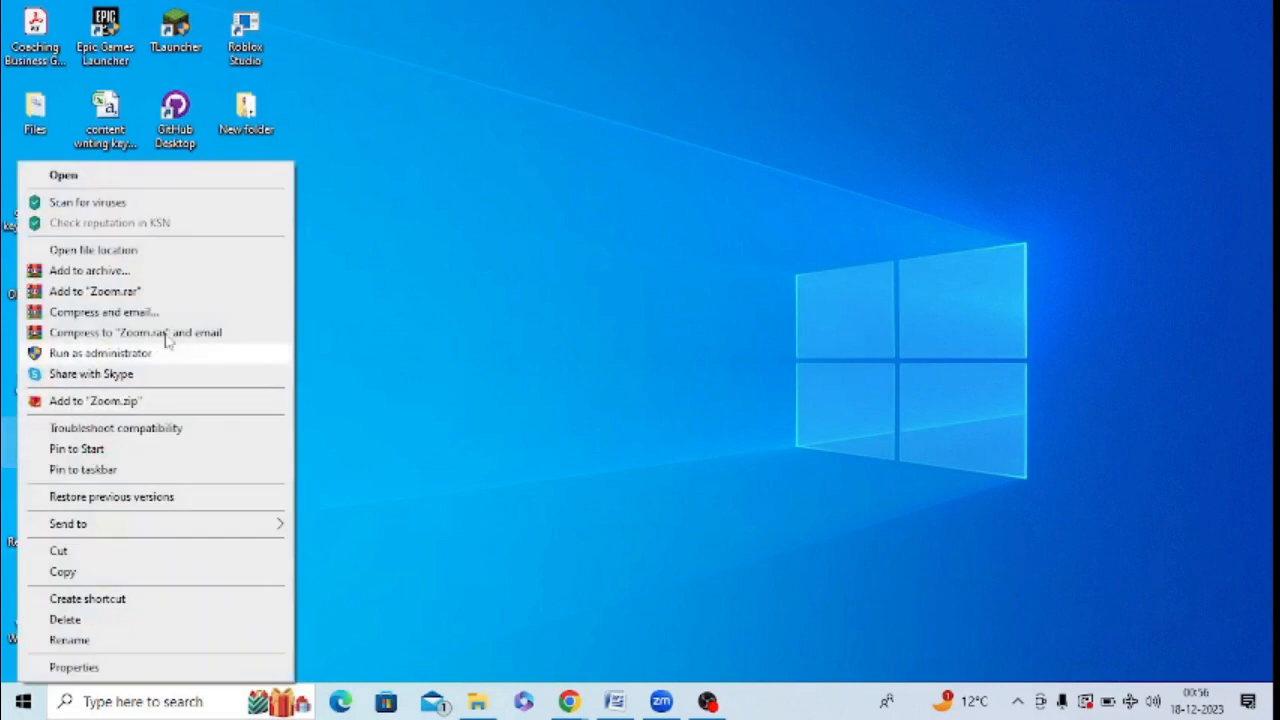
mouse_move(56, 362)
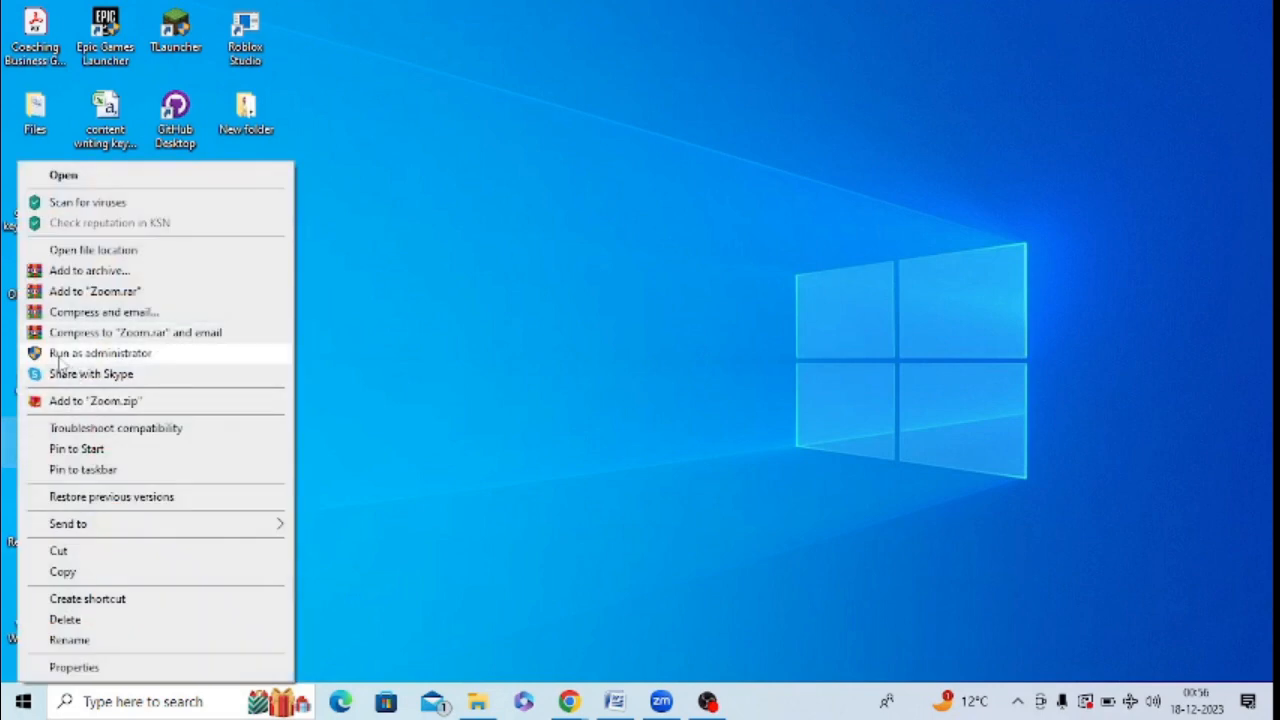
click(99, 352)
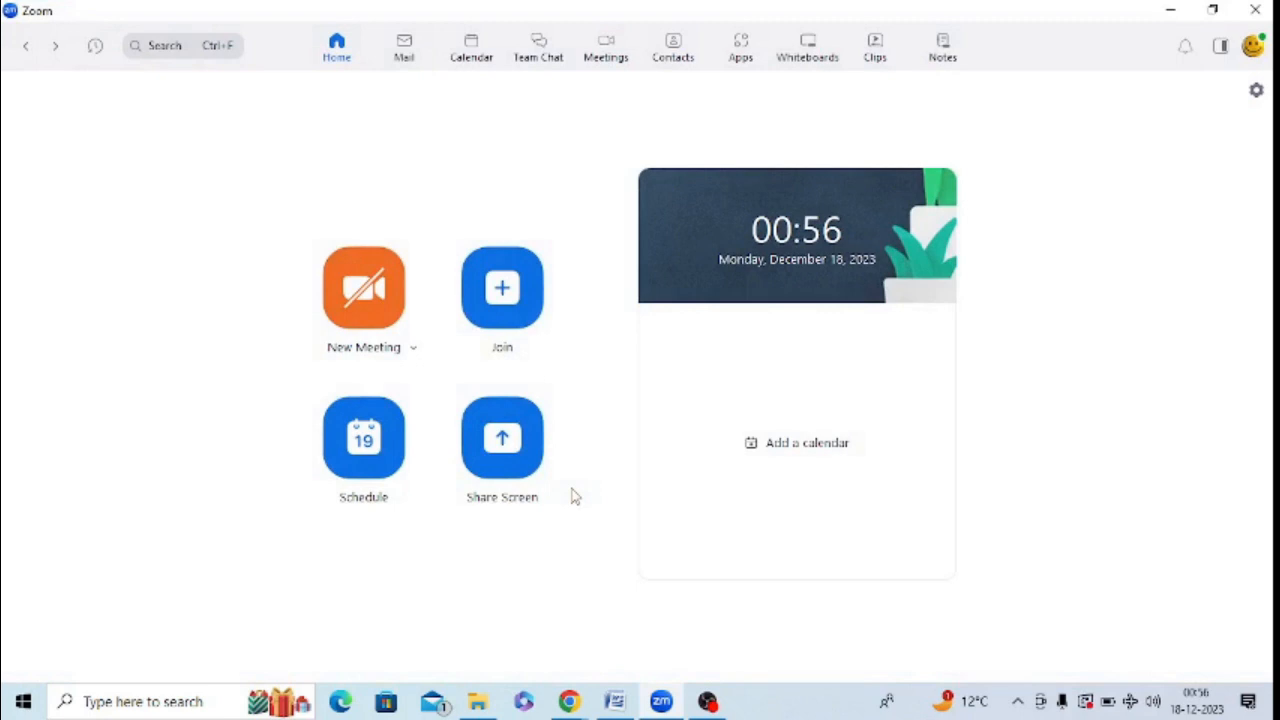
mouse_move(345, 187)
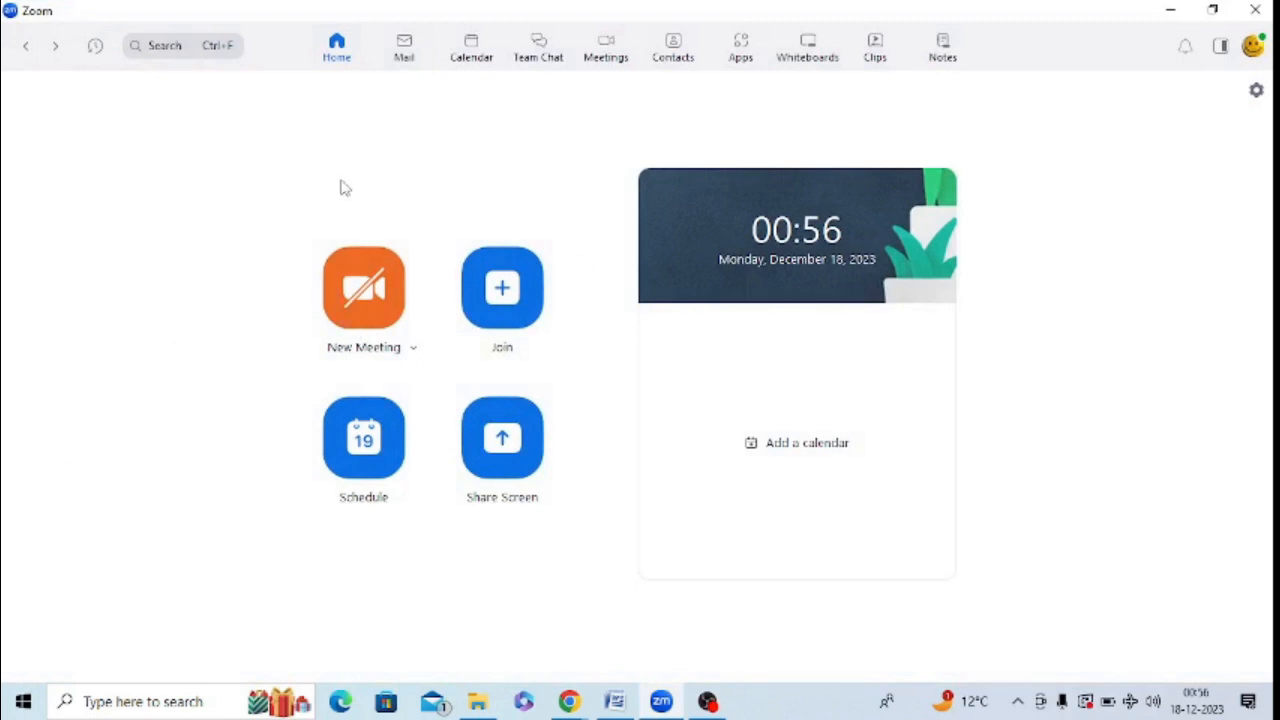
mouse_move(277, 176)
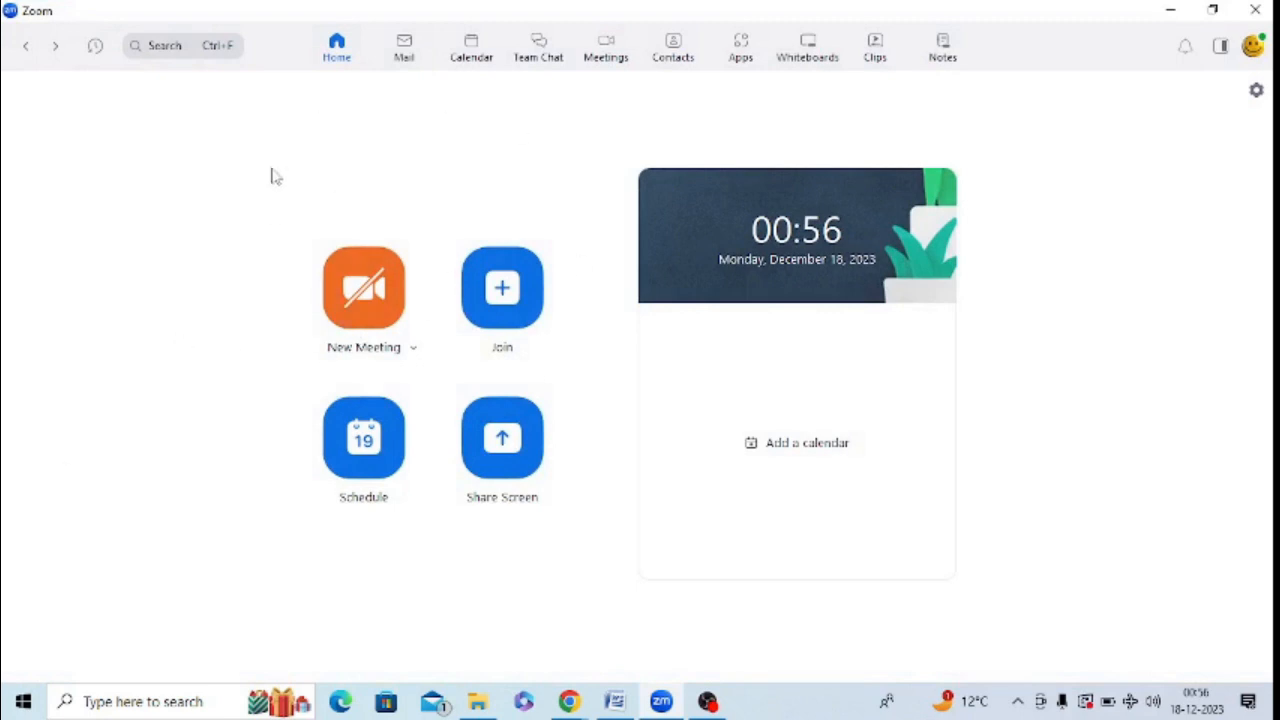